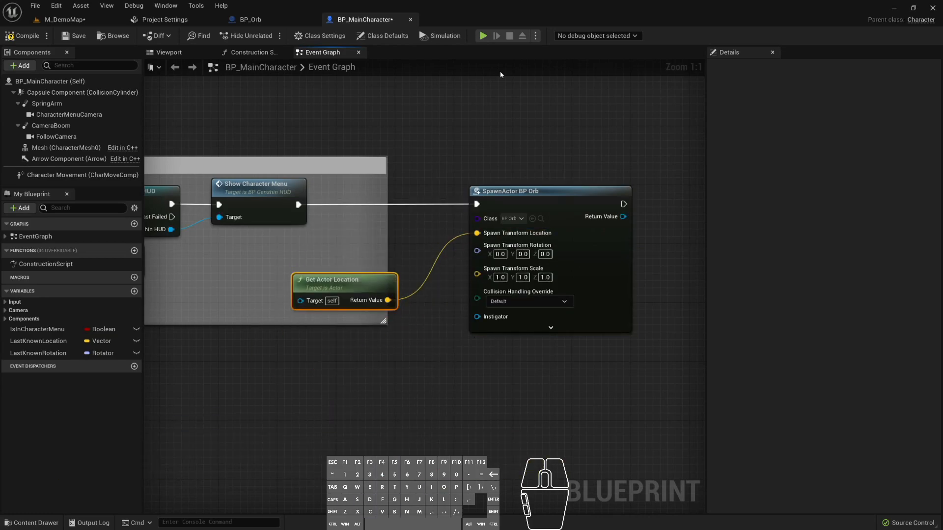
Switch windows to BP_MainCharacter to spawn a BP Orb at the character's location
{"action": "key", "text": "alt+tab"}
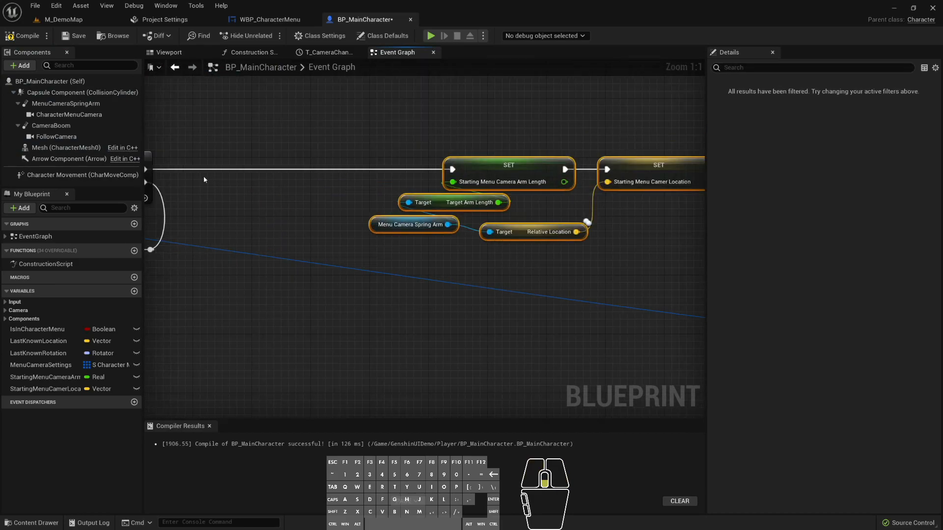
Compile BP_MainCharacter after storing the menu spring arm's starting length and location
{"action": "left_click", "coordinate": [431, 35]}
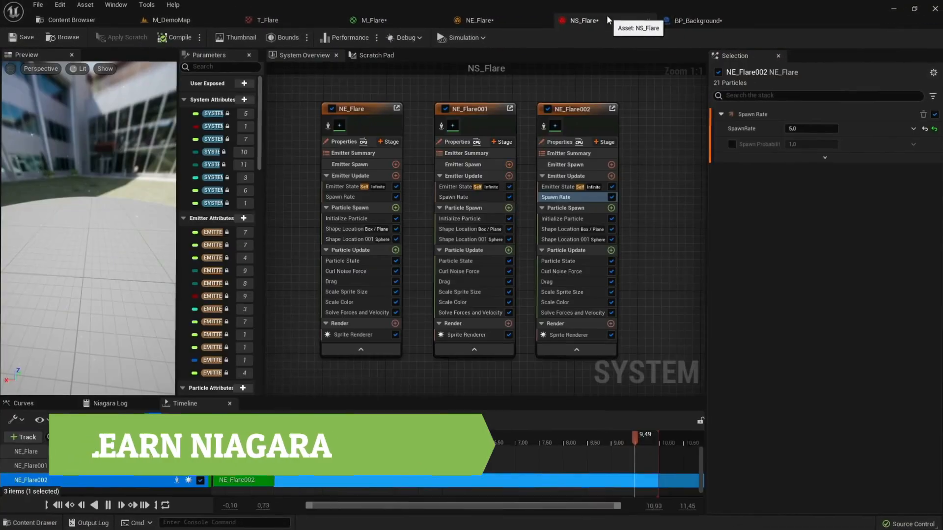
Switch to the BP_Background tab showing the mannequin, NS_Flare and red-cloud backdrop
{"action": "left_click", "coordinate": [695, 21]}
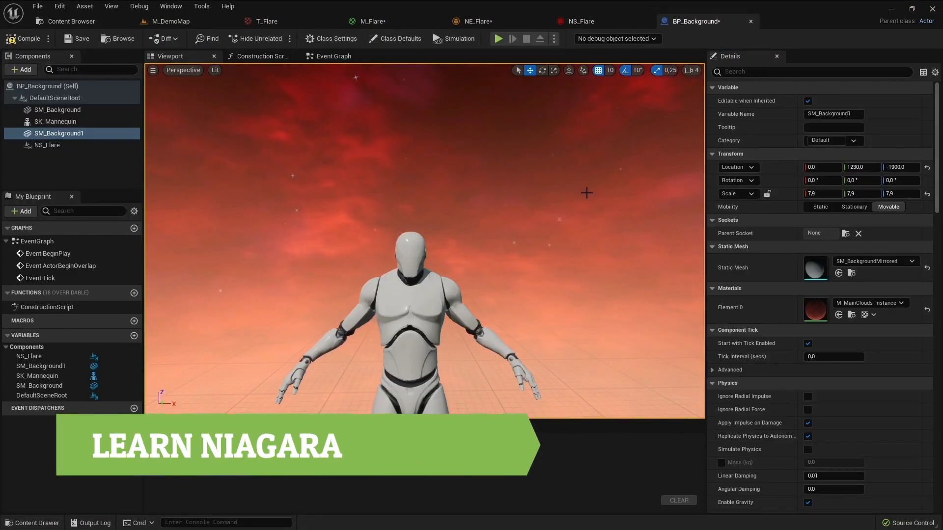